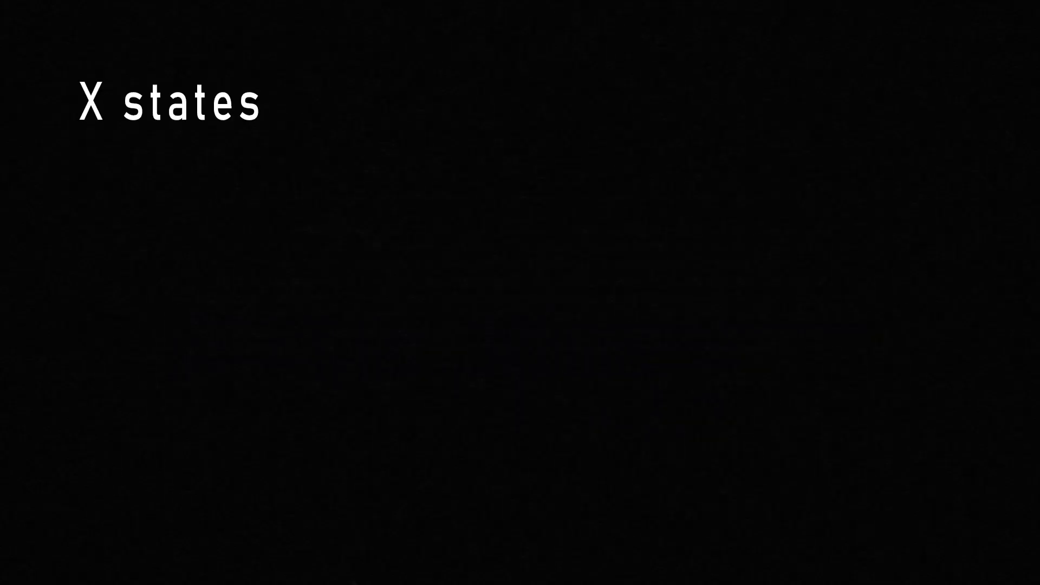
{"action": "type", "text": "\"I am a knight and Y is a knave\""}
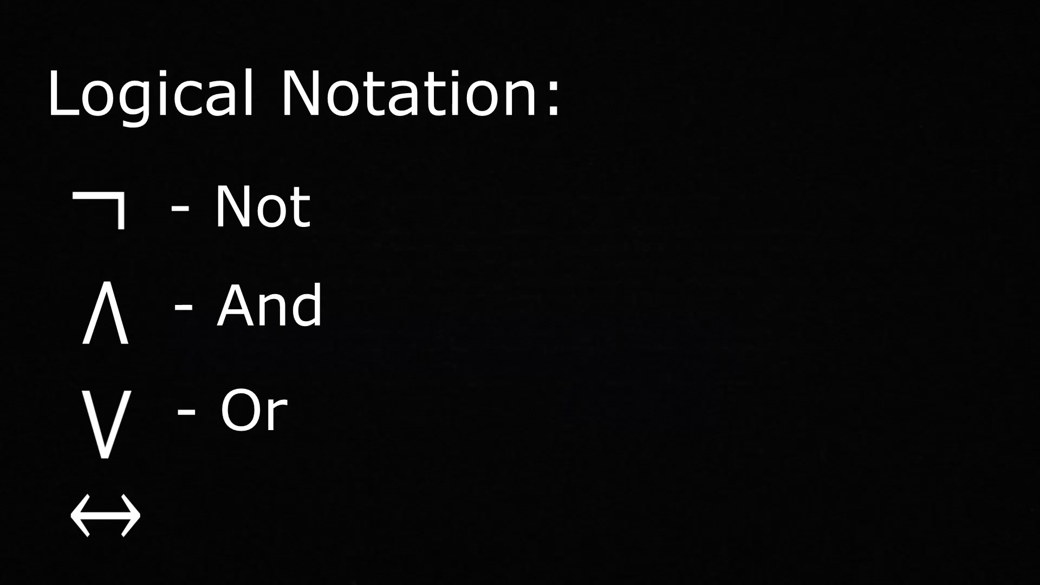
{"action": "type", "text": "- Biconditional / iff"}
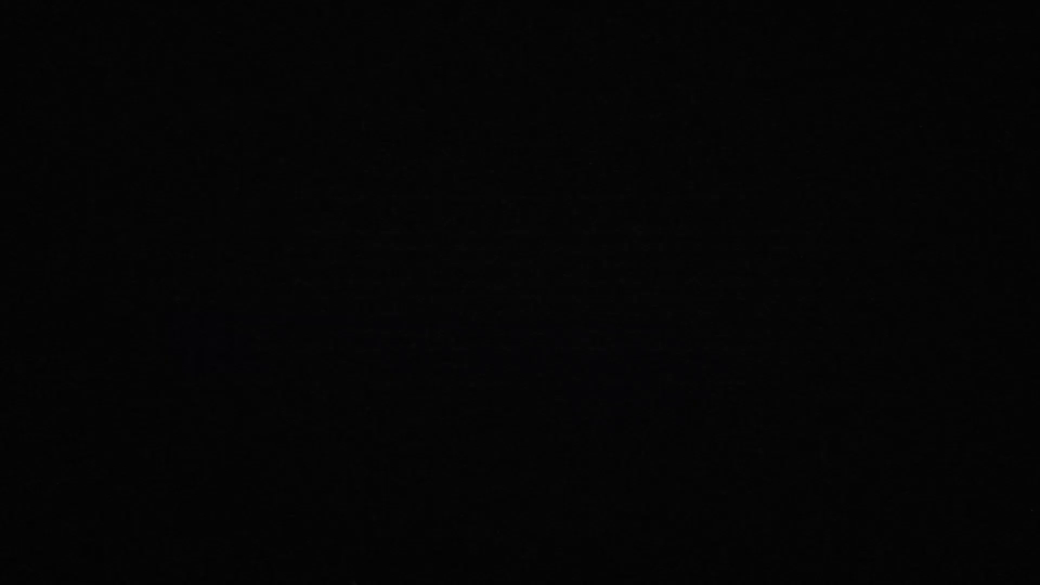
{"action": "type", "text": "A"}
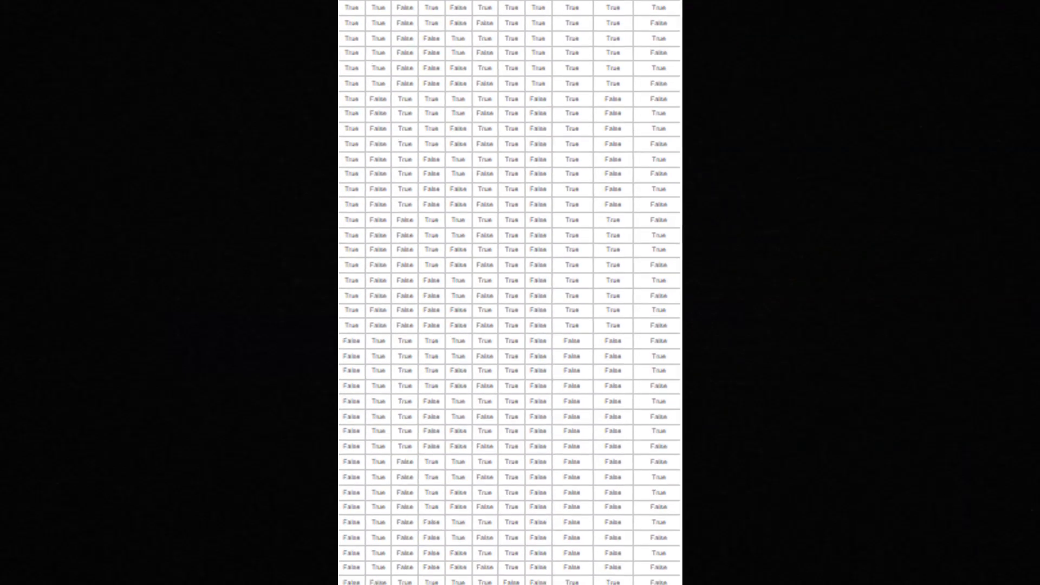
{"action": "scroll", "scroll_direction": "down", "scroll_amount": 3}
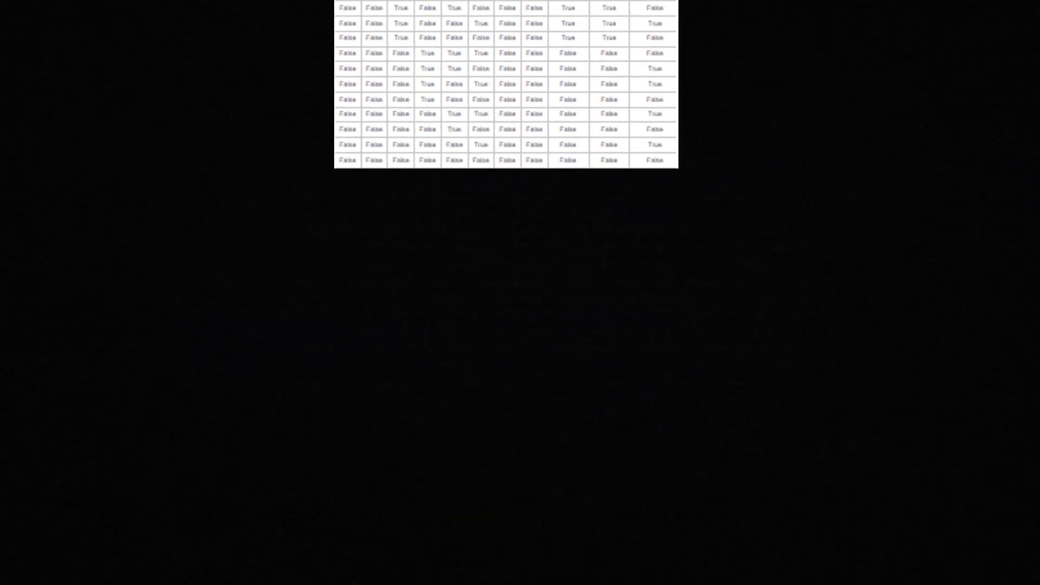